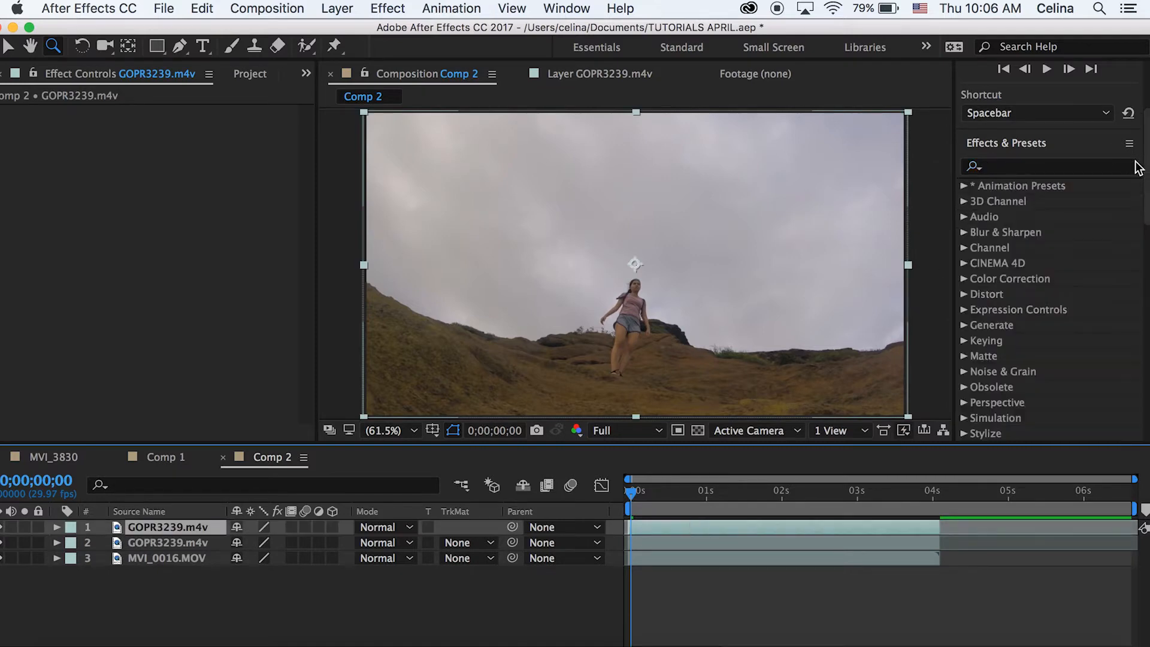
- Apply Levels and Tint effects to the top hiker layer, turning it black and white
type("leve")
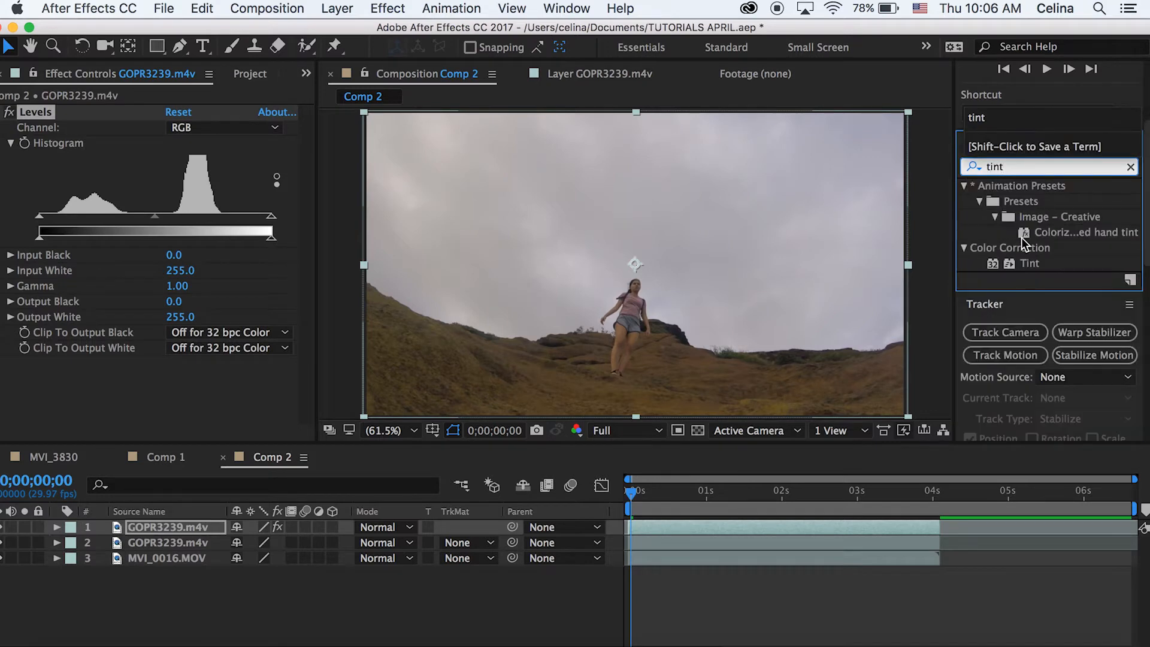
double_click(1031, 262)
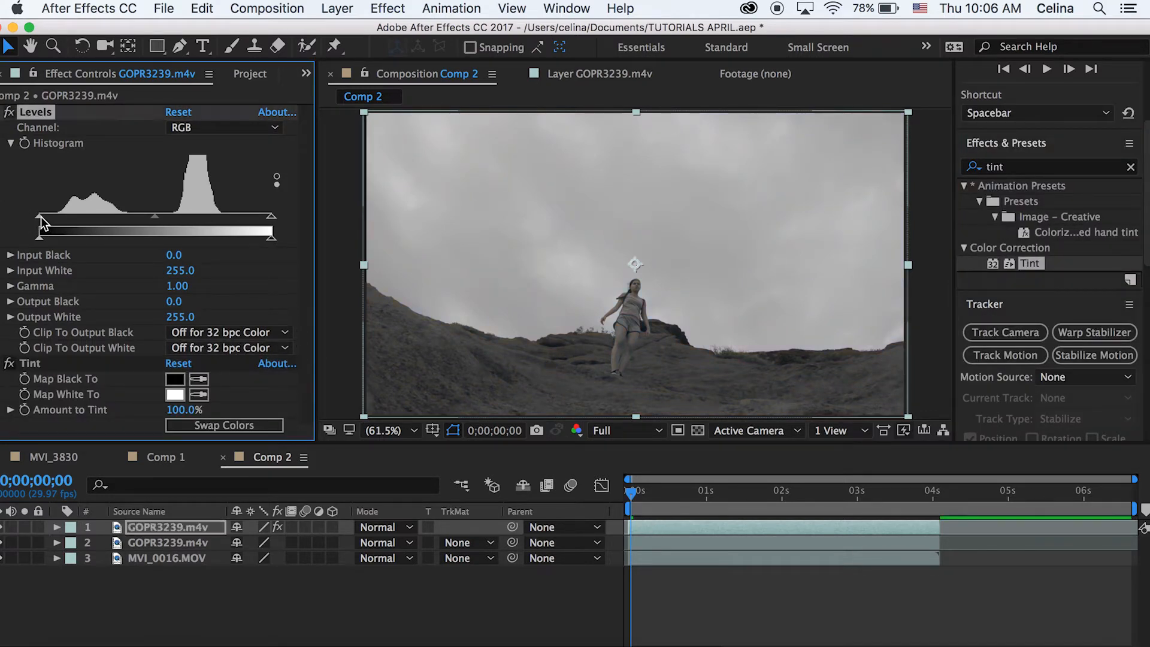
- Drag Input Black and Input White together to about 131 for a hard black silhouette on white sky
left_click_drag(40, 227, 142, 228)
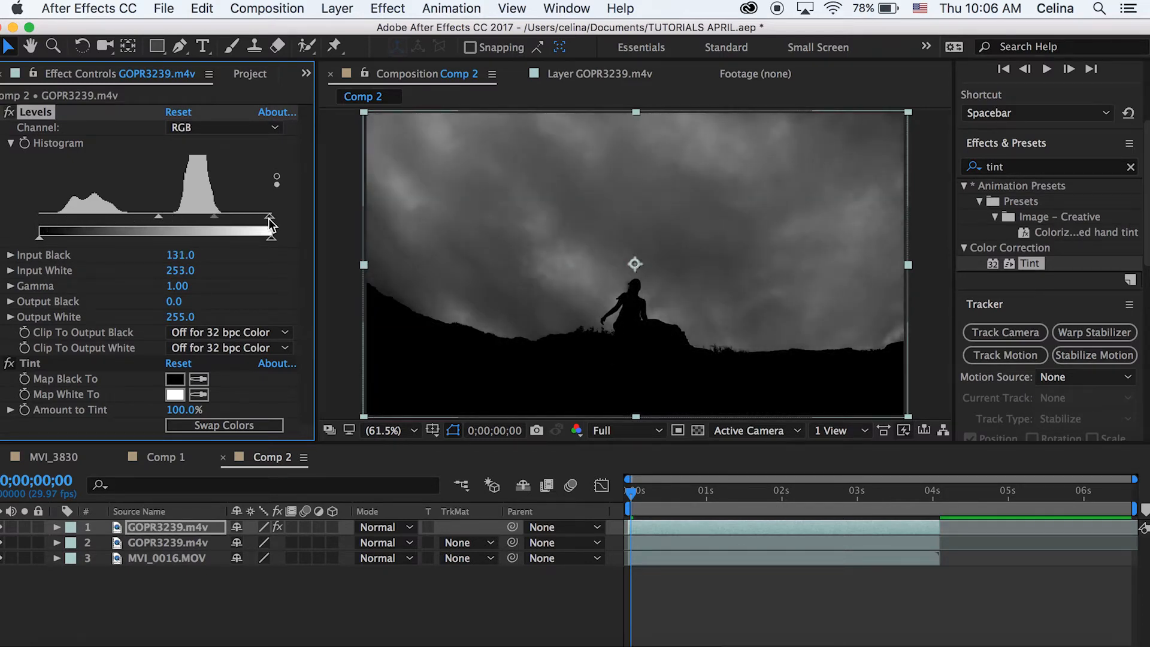
left_click_drag(270, 232, 135, 231)
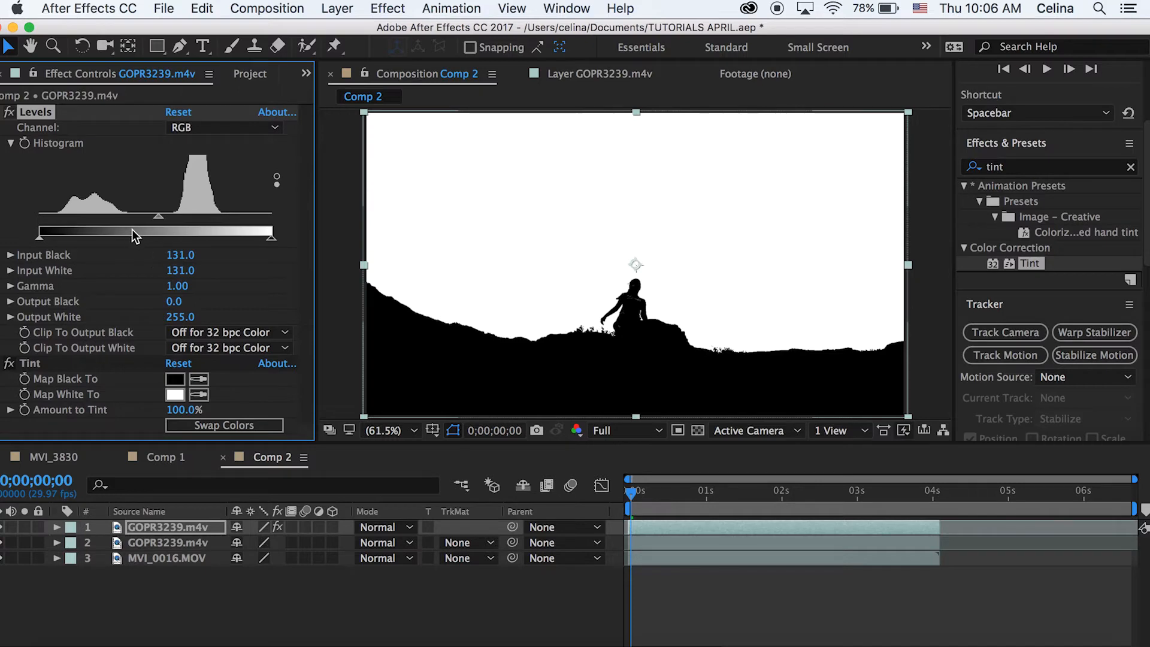
left_click_drag(136, 236, 165, 236)
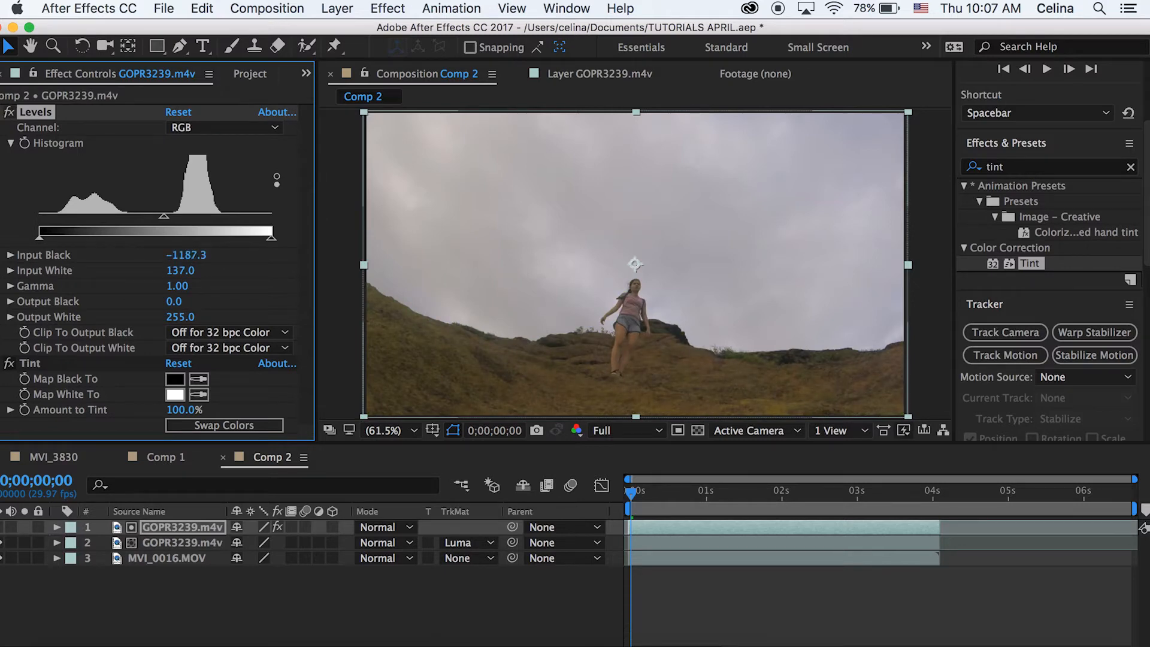
- Drag Input Black far negative (about −2075) so the matte is fully white at the start
left_click_drag(187, 254, 132, 254)
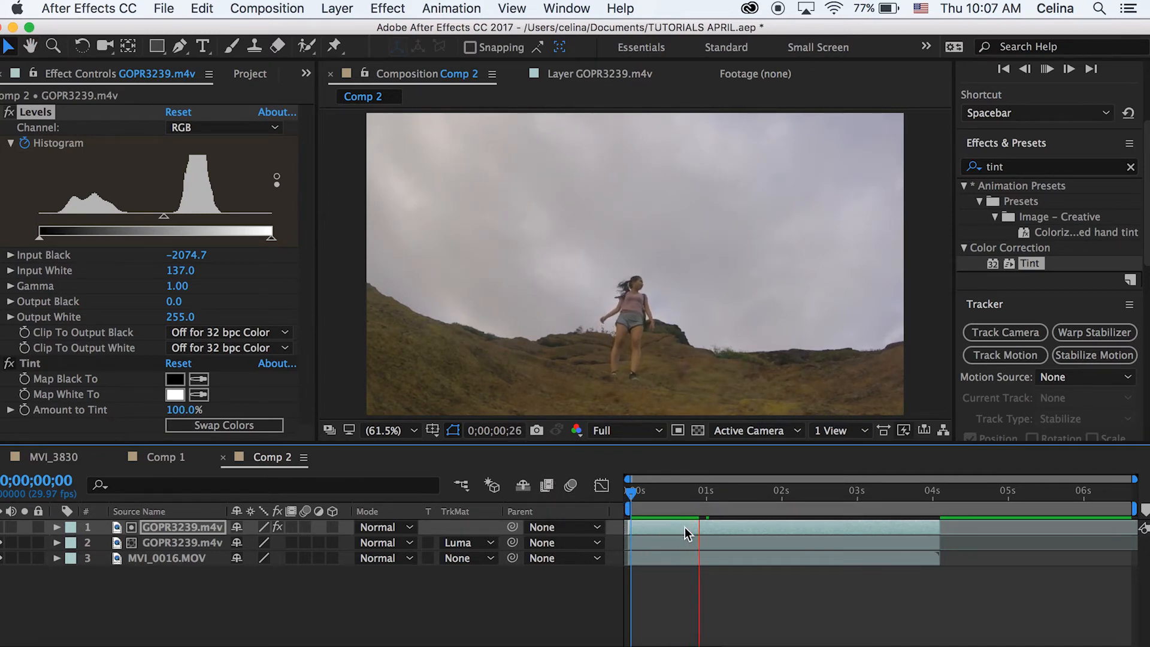
- Move the current-time indicator to about 0;00;03;11 in Comp 2
left_click(719, 490)
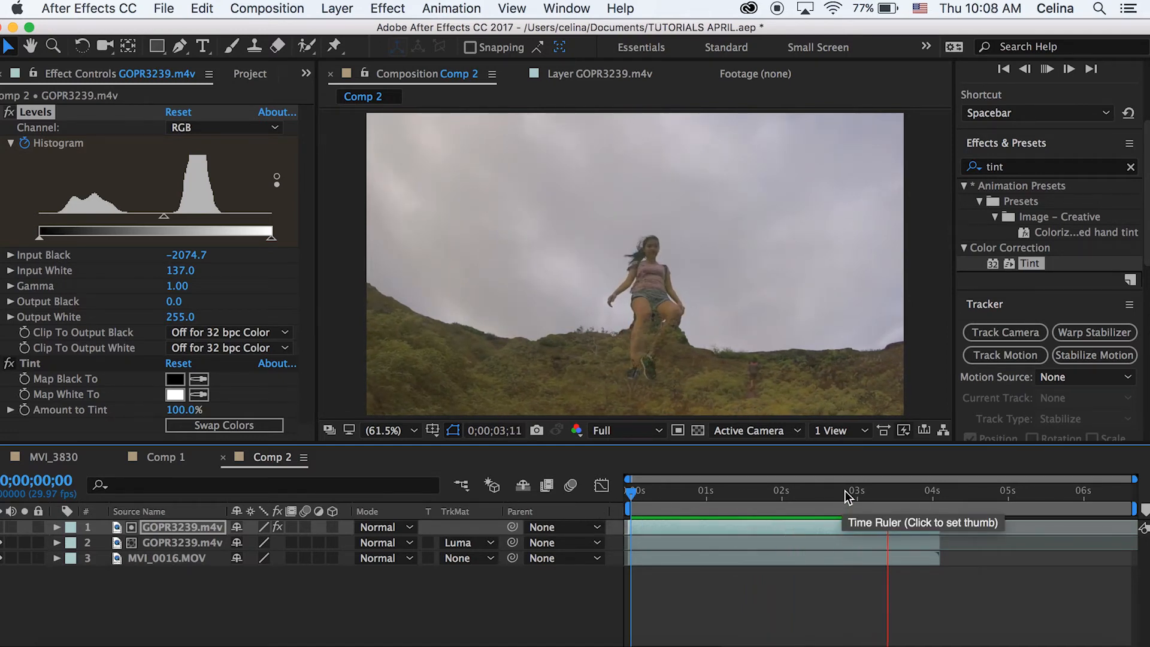
left_click(913, 490)
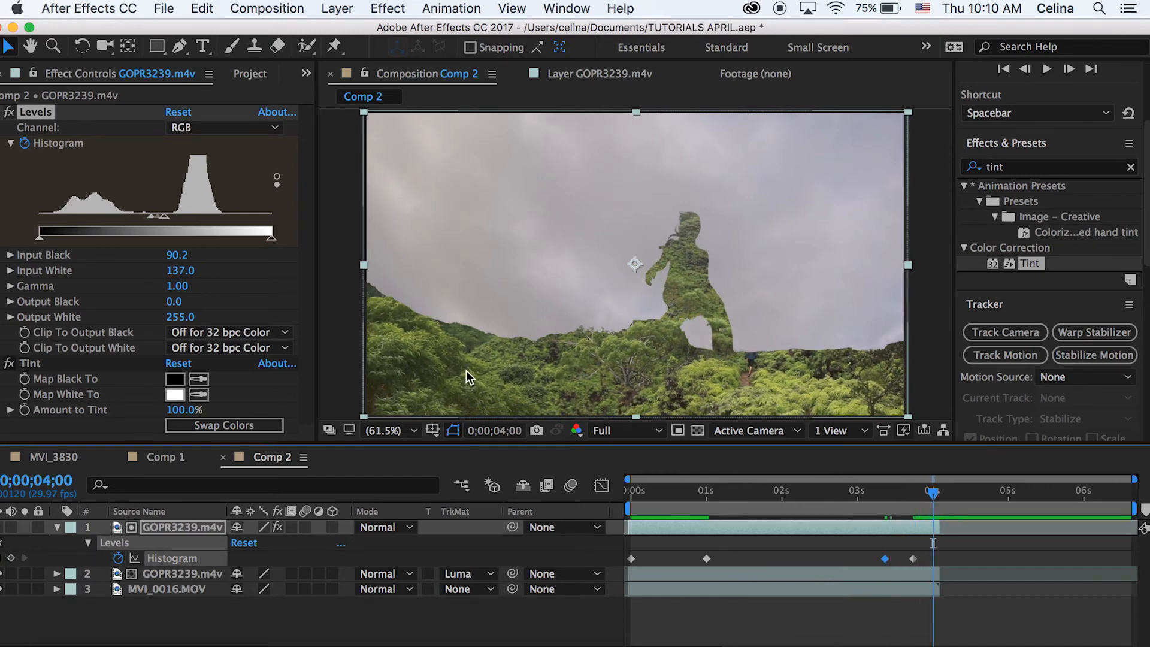
mouse_move(257, 296)
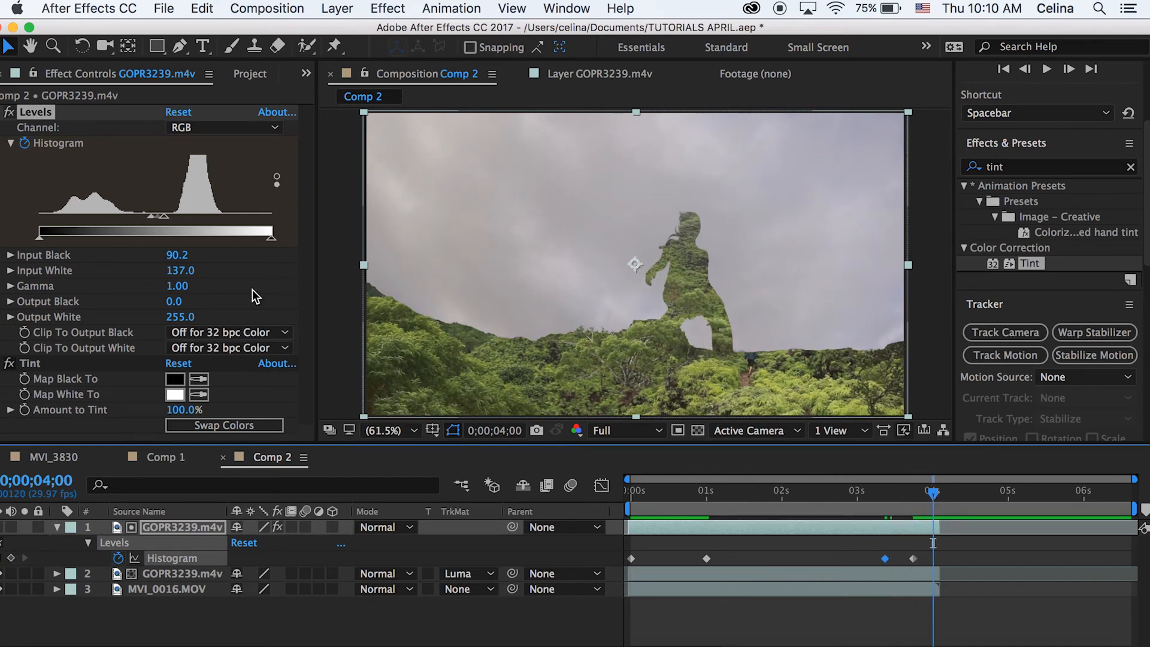